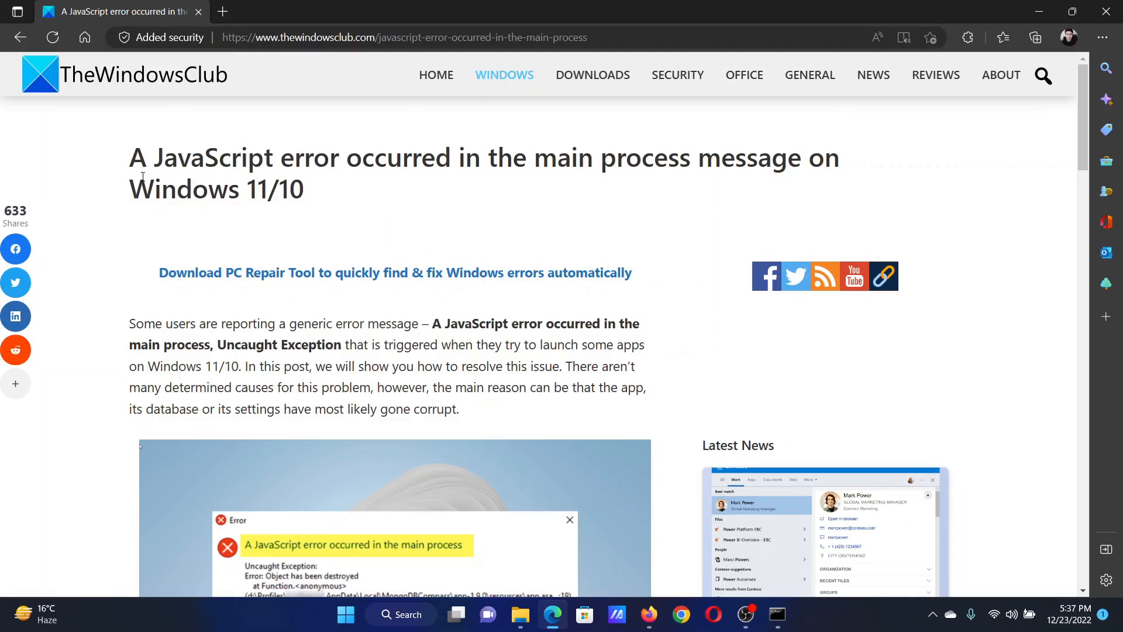
Highlight the JavaScript error article title, then scroll to its three suggested fixes
left_click_drag(129, 157, 207, 156)
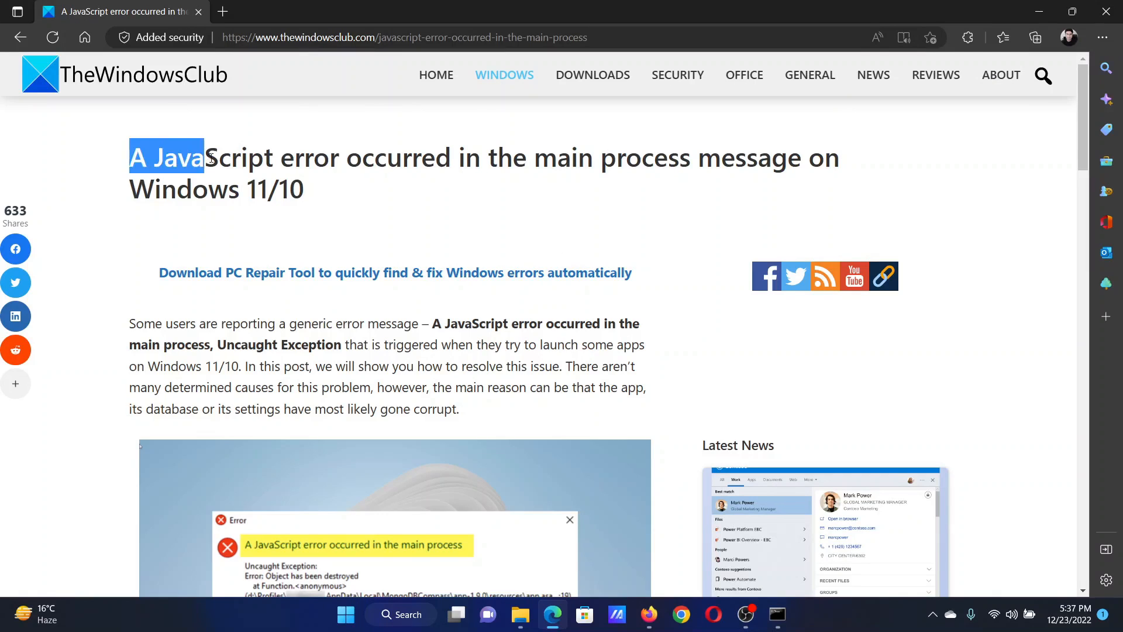
left_click_drag(208, 157, 513, 163)
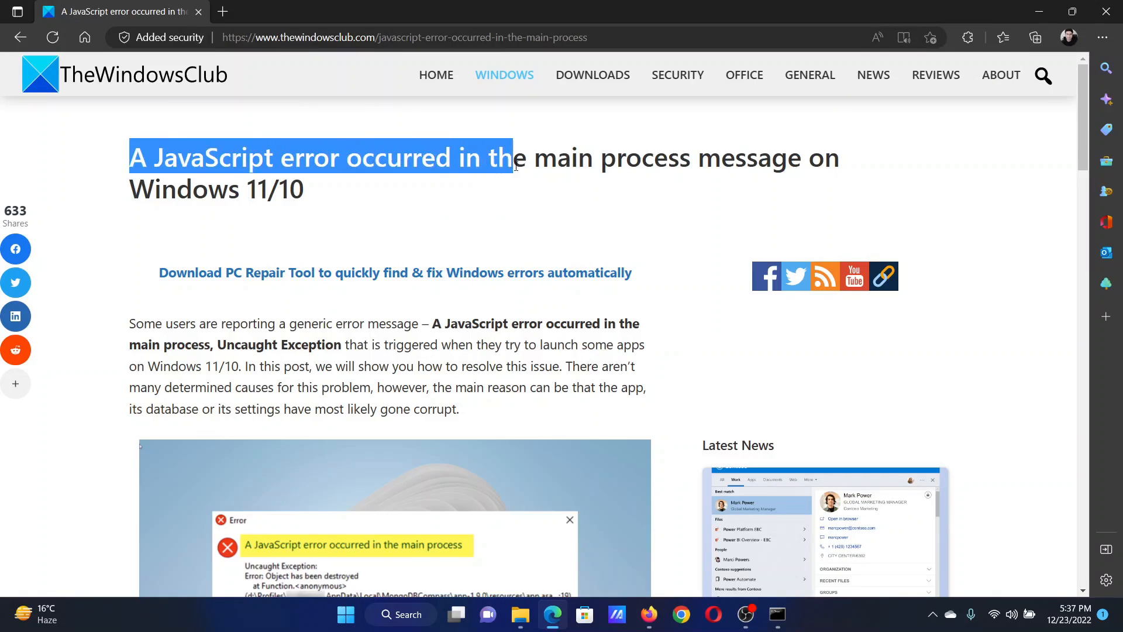
left_click(573, 233)
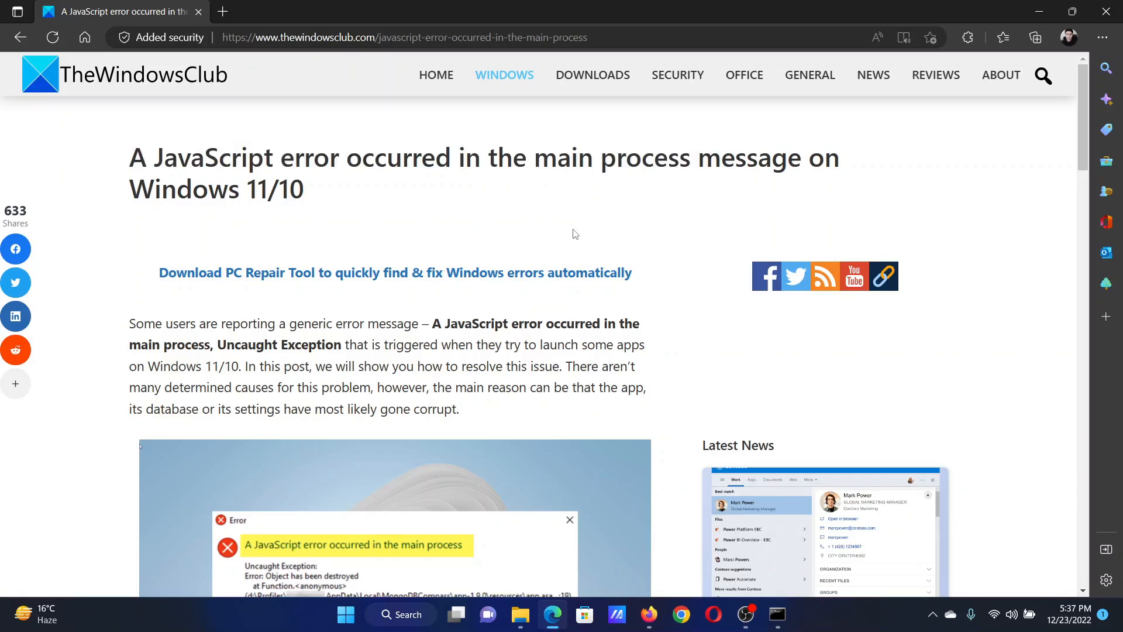
scroll("down", 3)
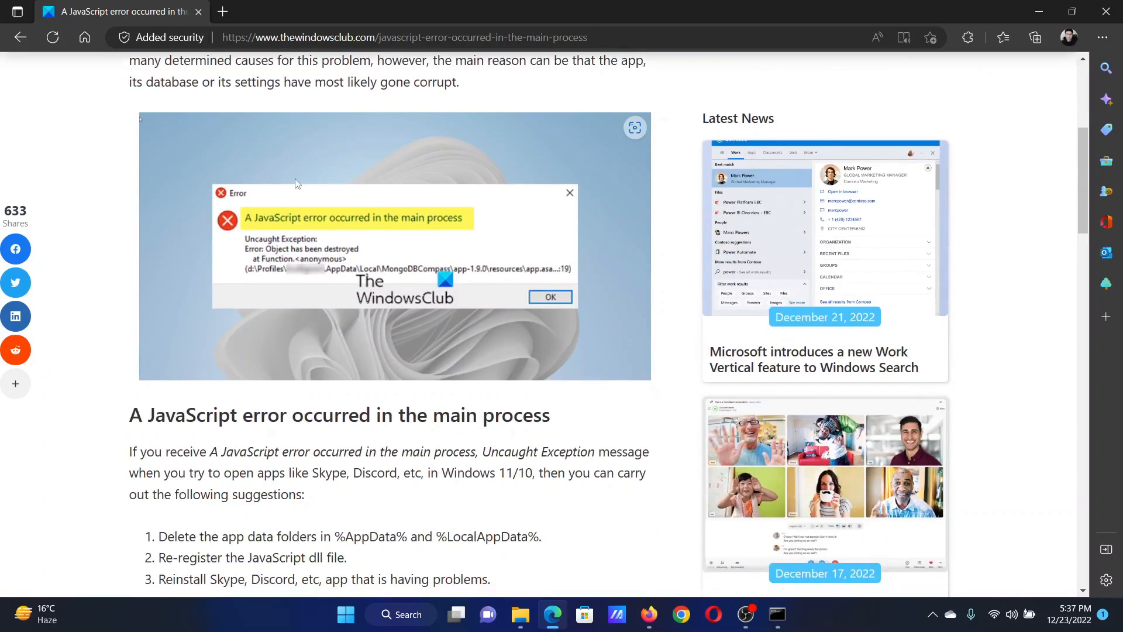
mouse_move(403, 207)
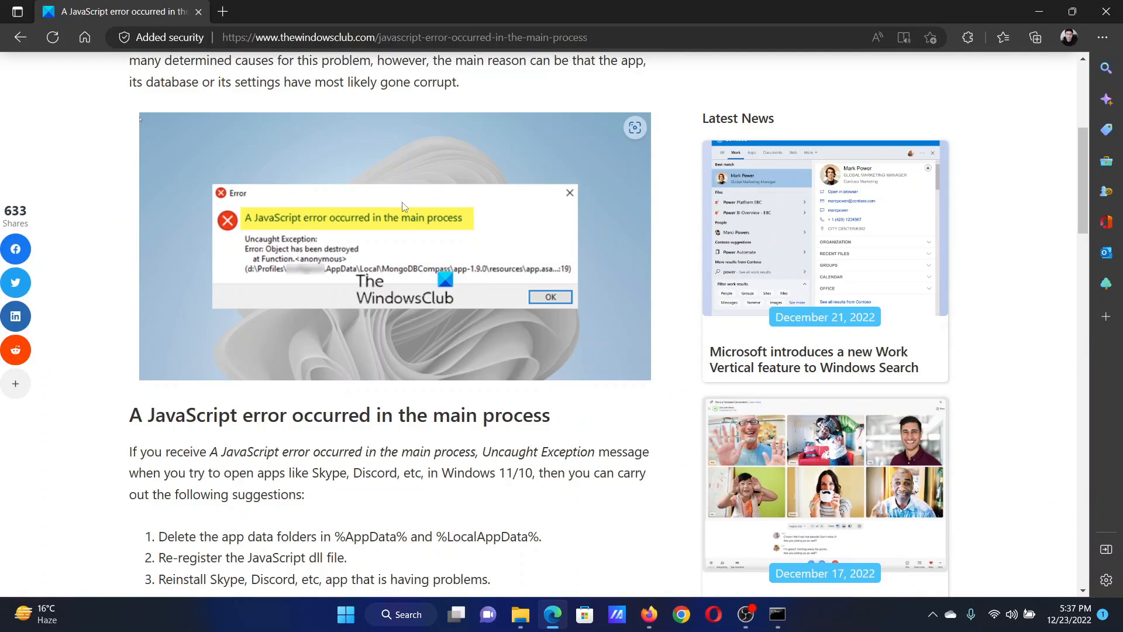
scroll("down", 3)
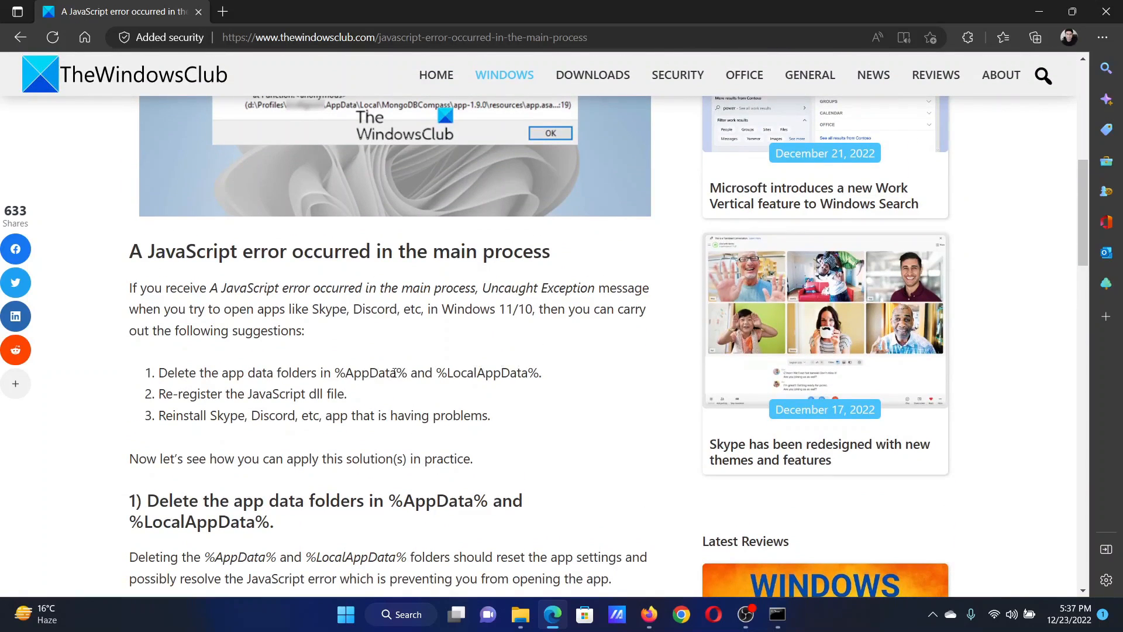
Open %AppData% via Run and delete the Opera Software folder in Roaming
double_click(369, 372)
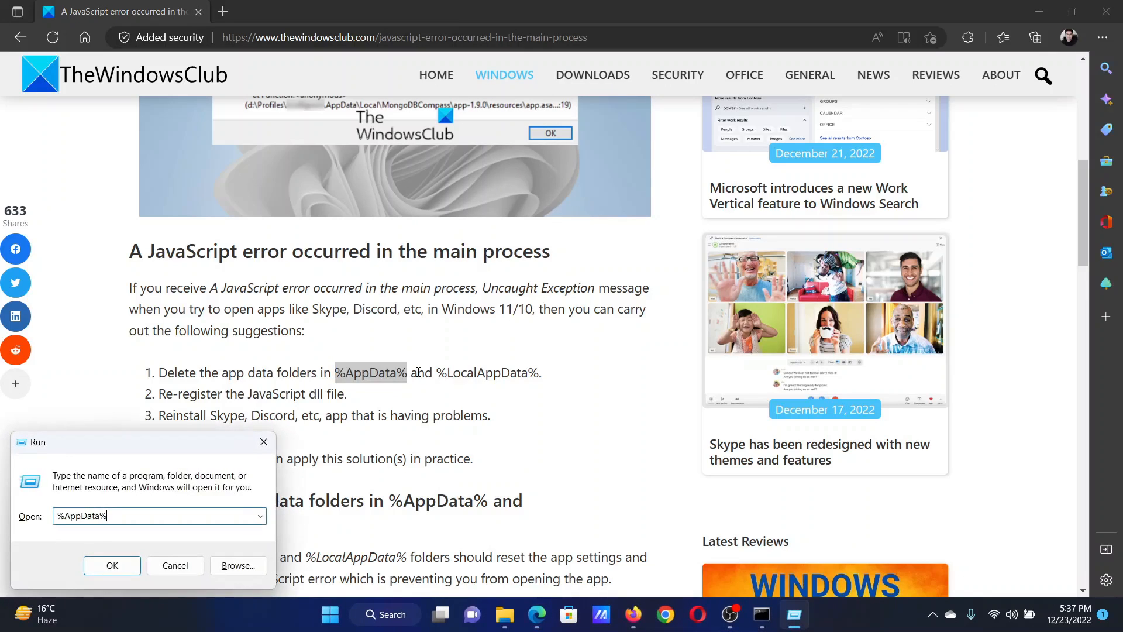
left_click(112, 565)
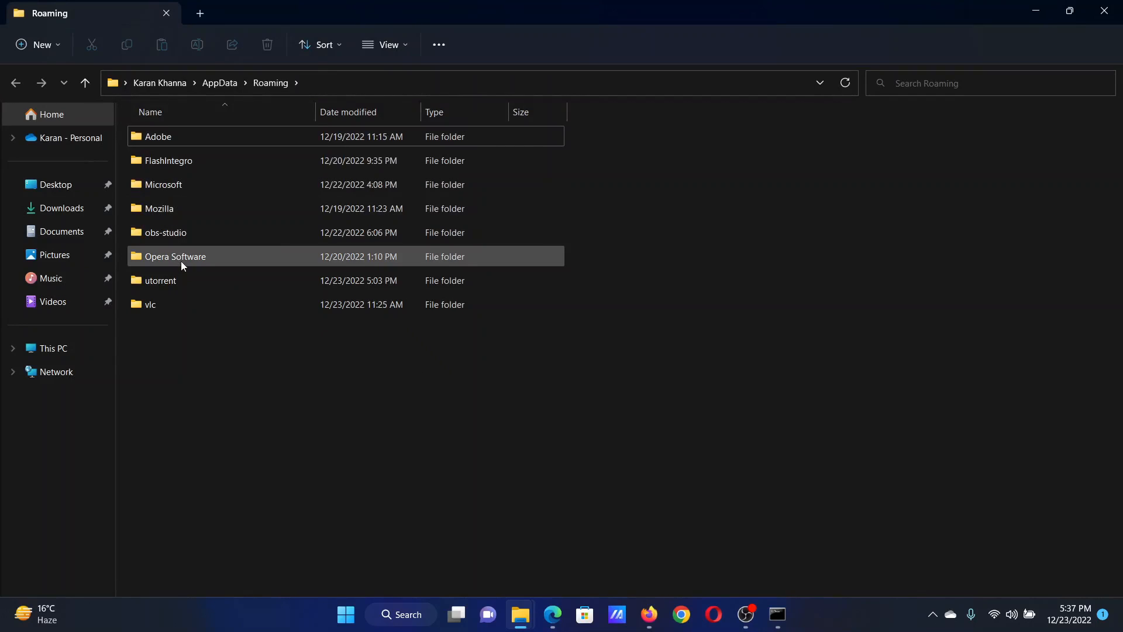
right_click(176, 256)
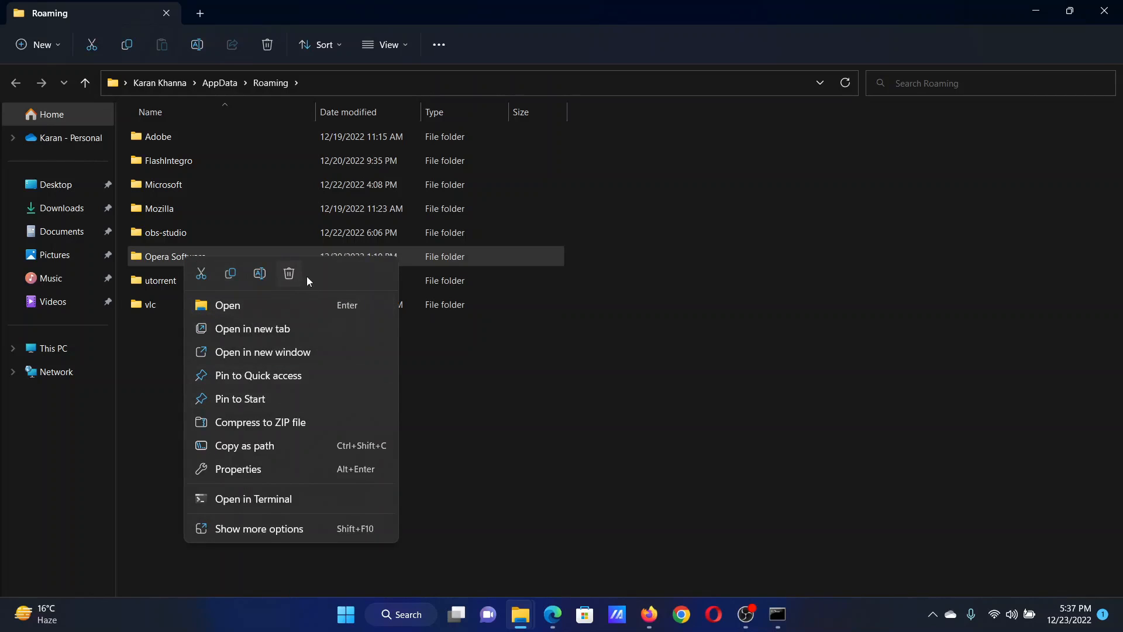
left_click(552, 620)
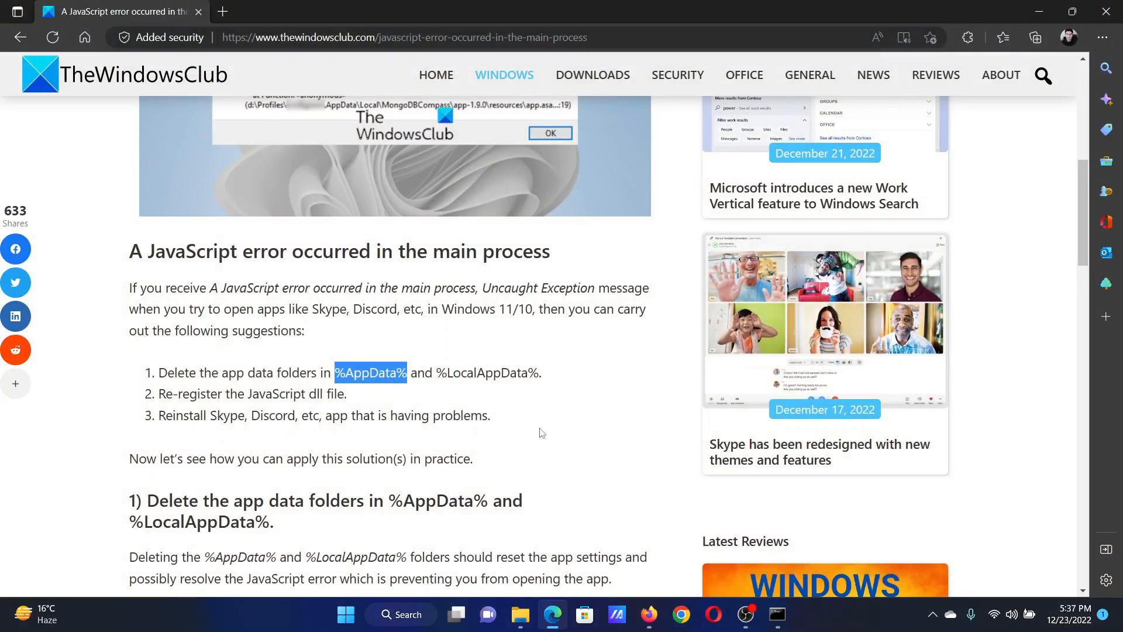
mouse_move(539, 434)
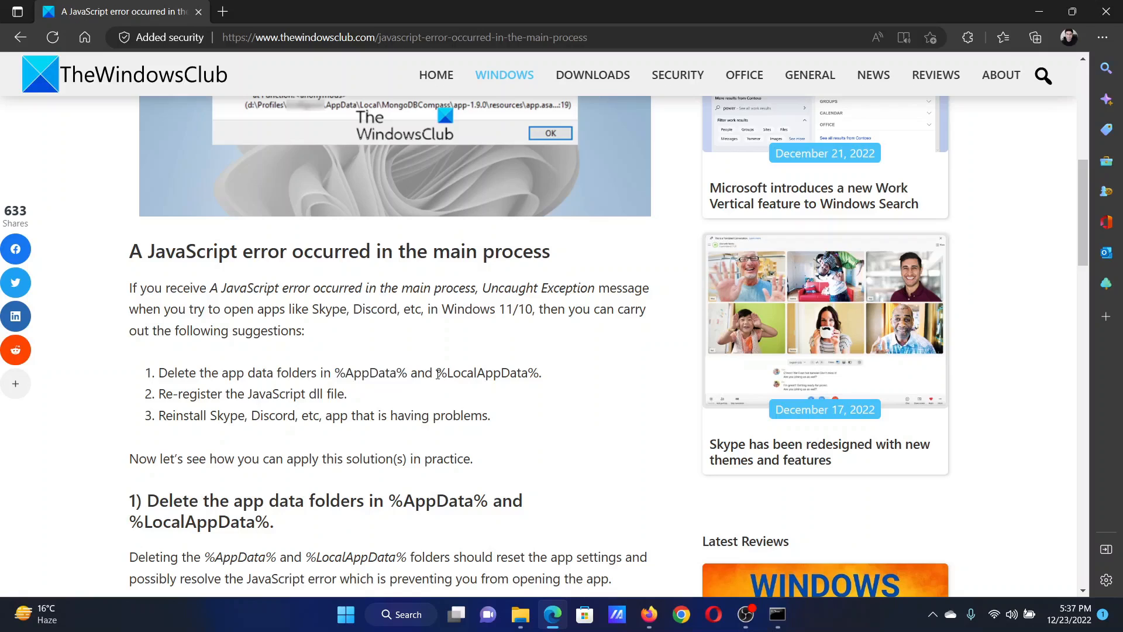
Open %LocalAppData% via Run and select the Opera Software folder in Local
double_click(487, 372)
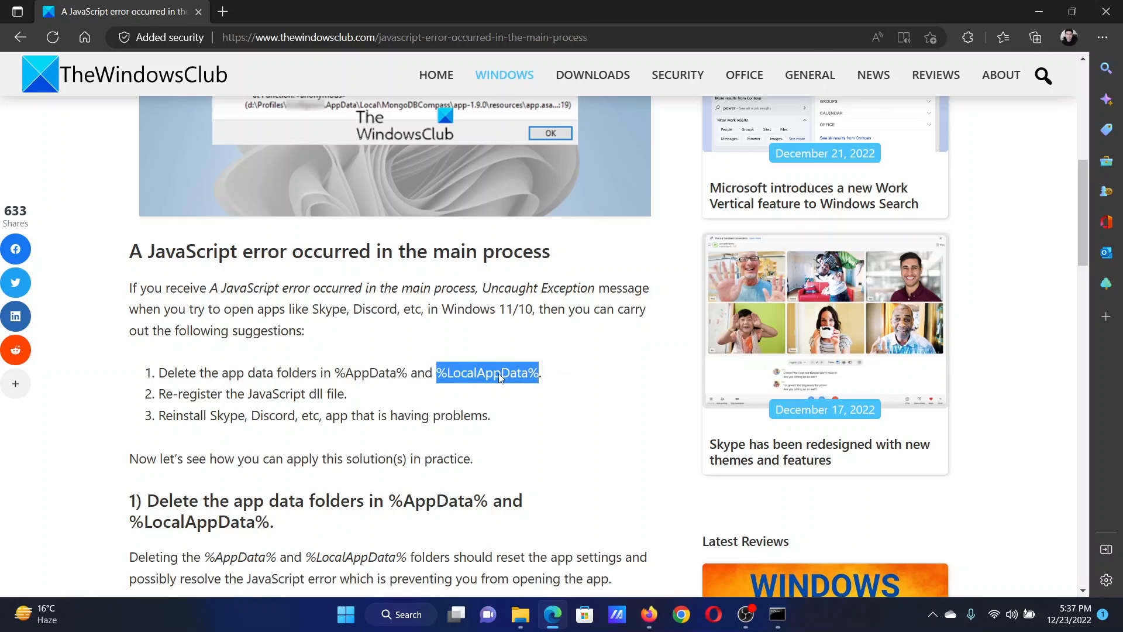
mouse_move(561, 484)
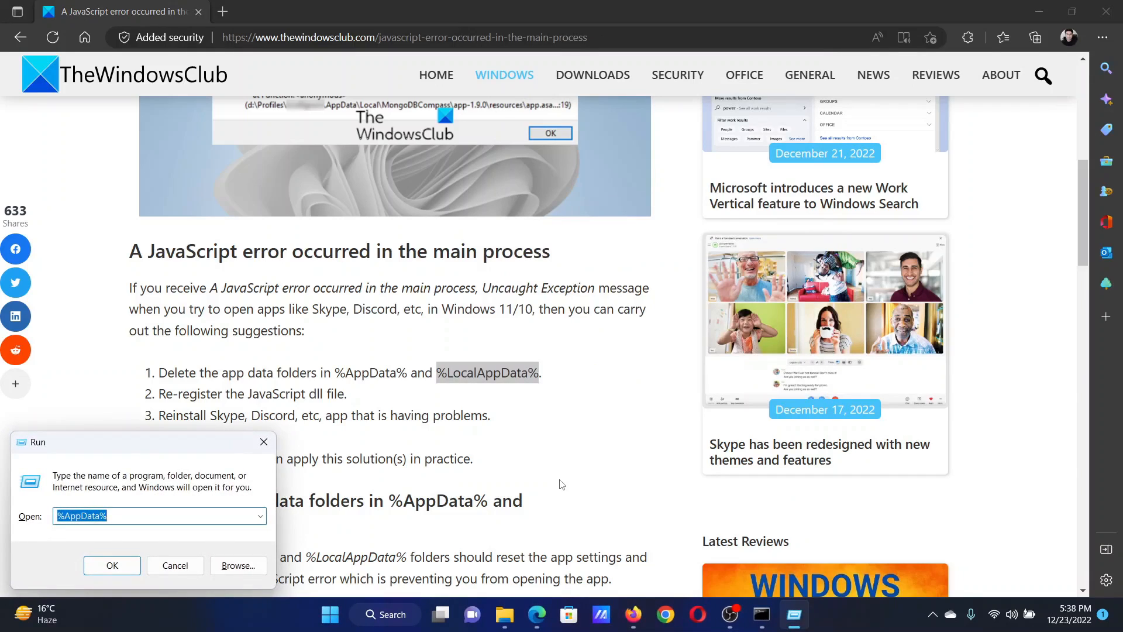
type("%LocalAppData%")
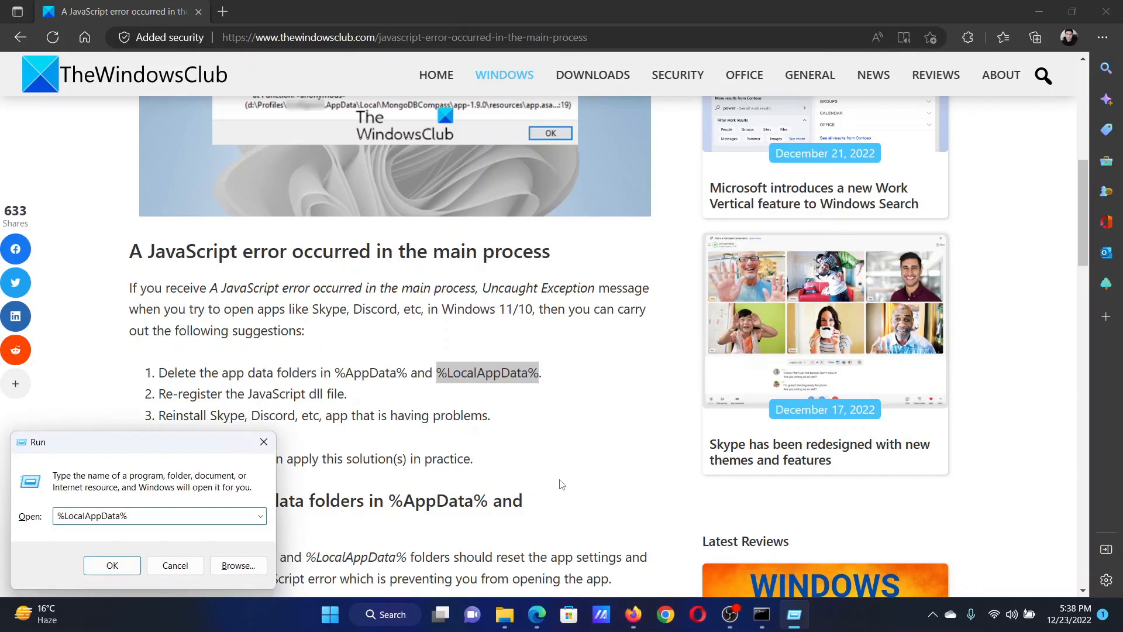
left_click(112, 565)
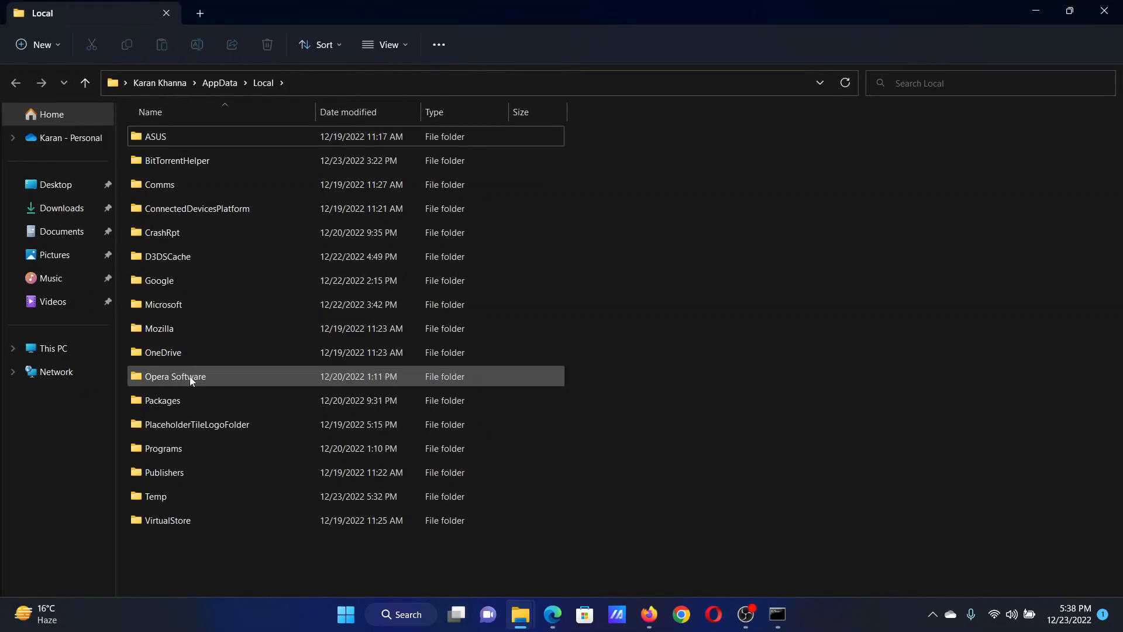
left_click(552, 615)
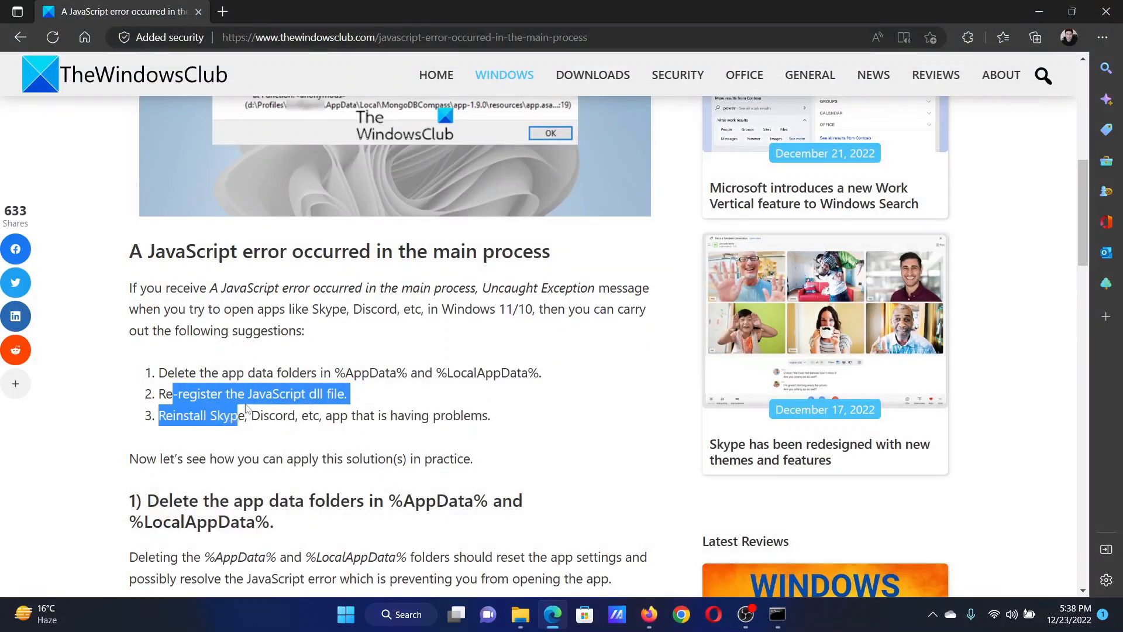
Scroll to section 2 showing the regsvr32 jscript.dll command
scroll("down", 3)
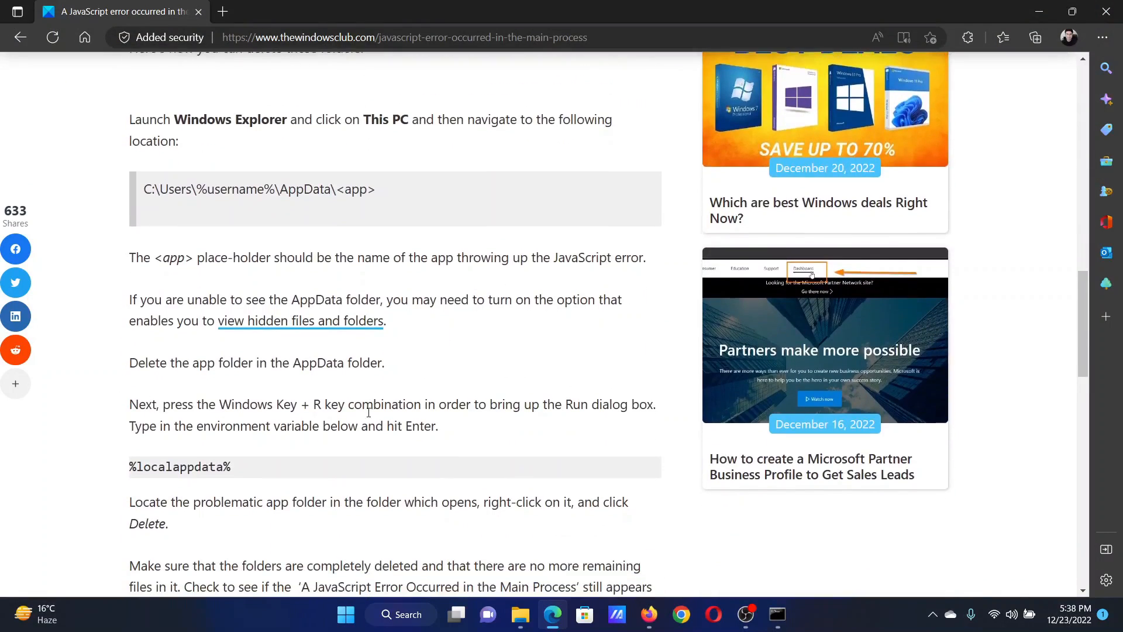
scroll("down", 3)
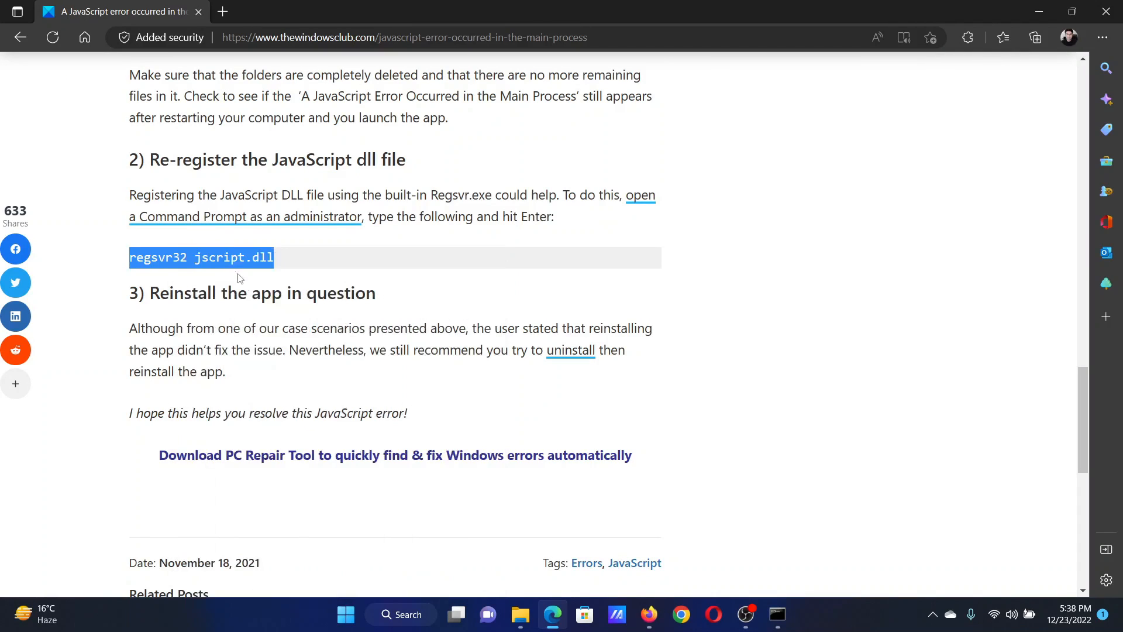
Search 'comm' and run Command Prompt as administrator
left_click(400, 615)
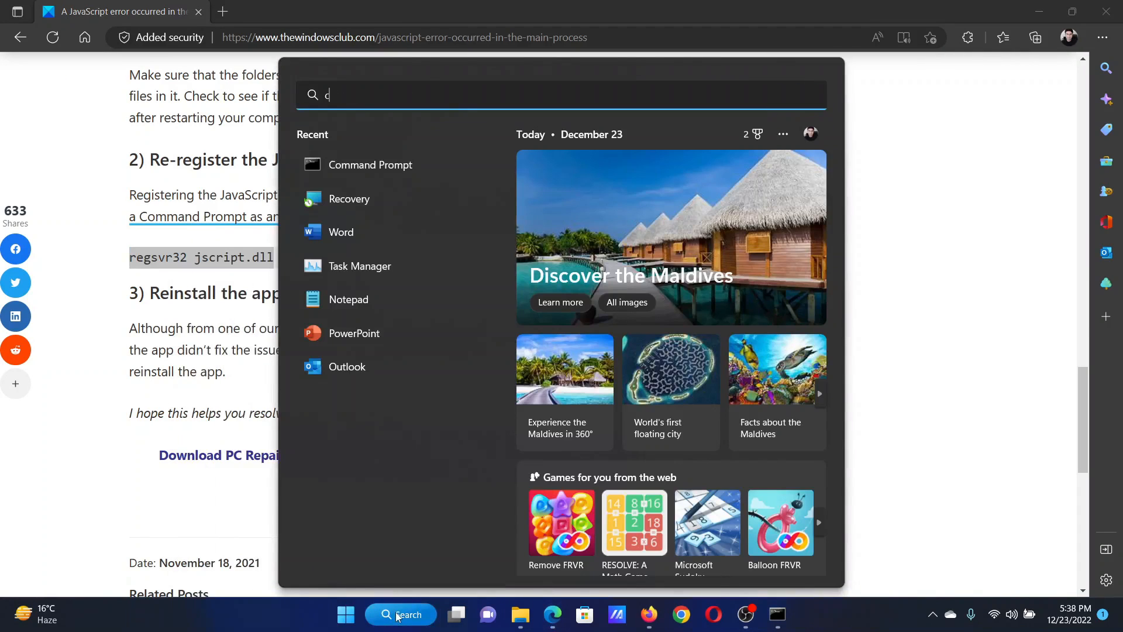
type("omm")
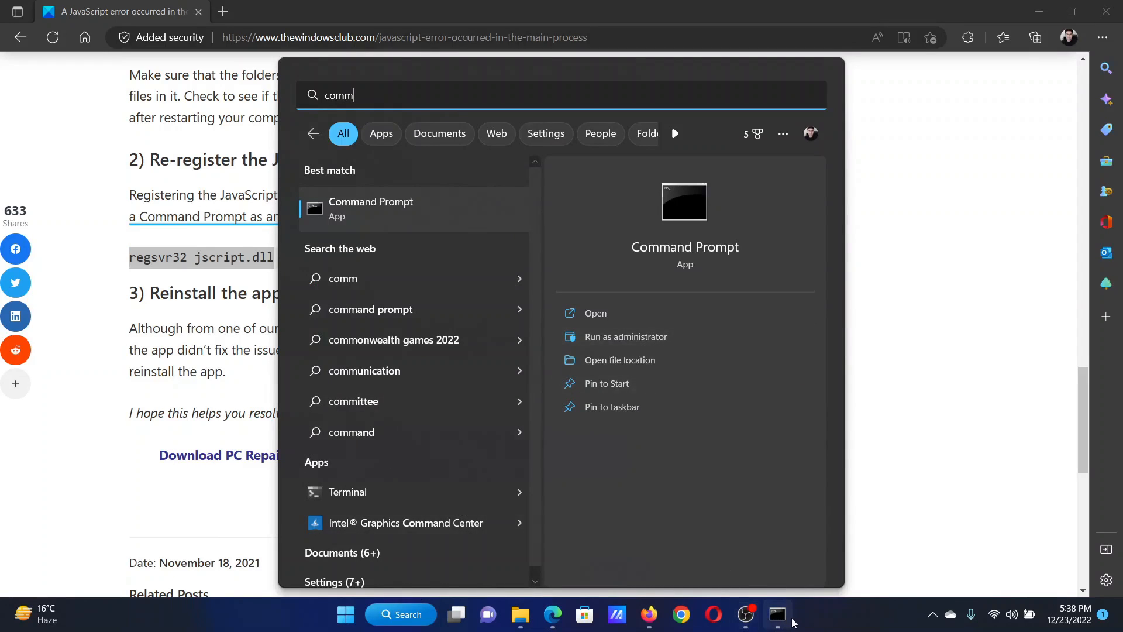
left_click(624, 337)
type("regsvr32 jscript.dll")
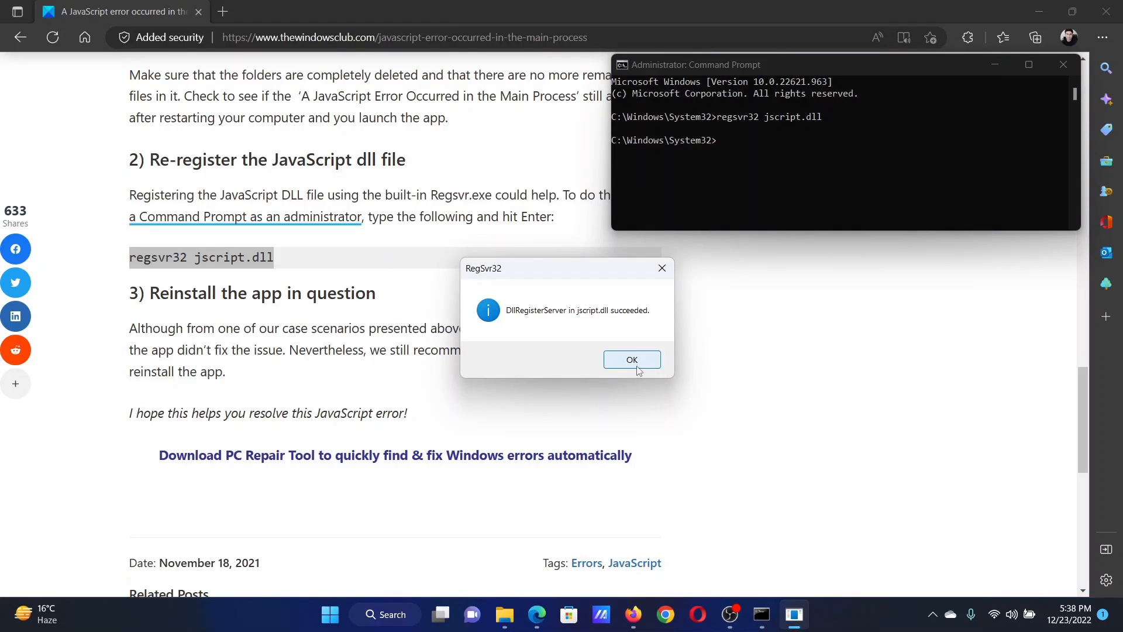
Dismiss the jscript.dll registration success dialog and close the administrator Command Prompt
left_click(631, 358)
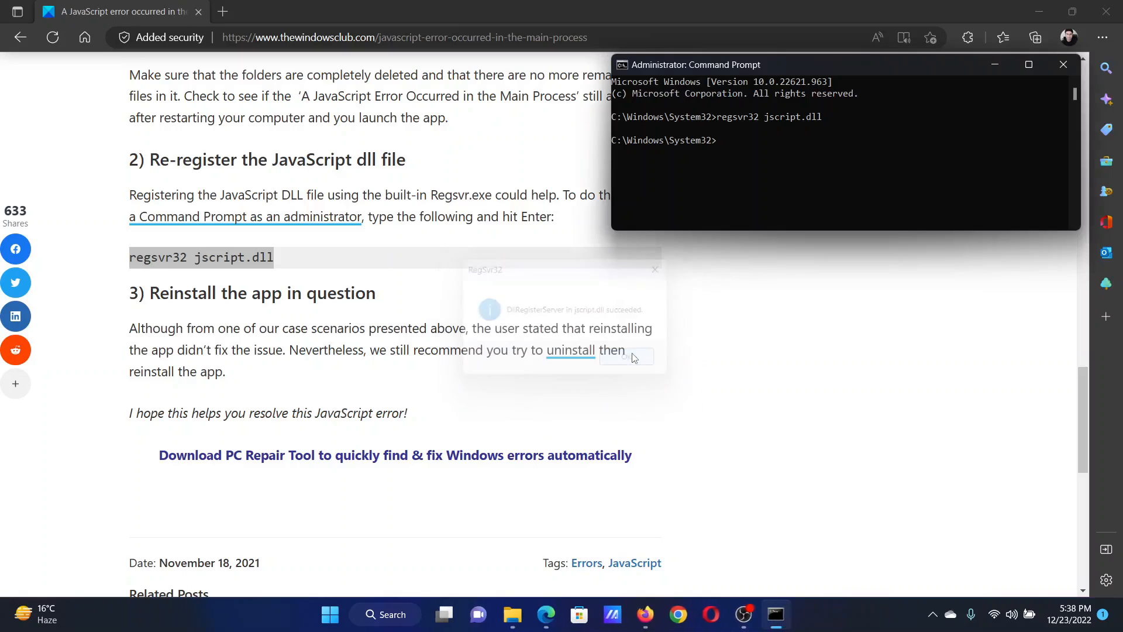
left_click(626, 357)
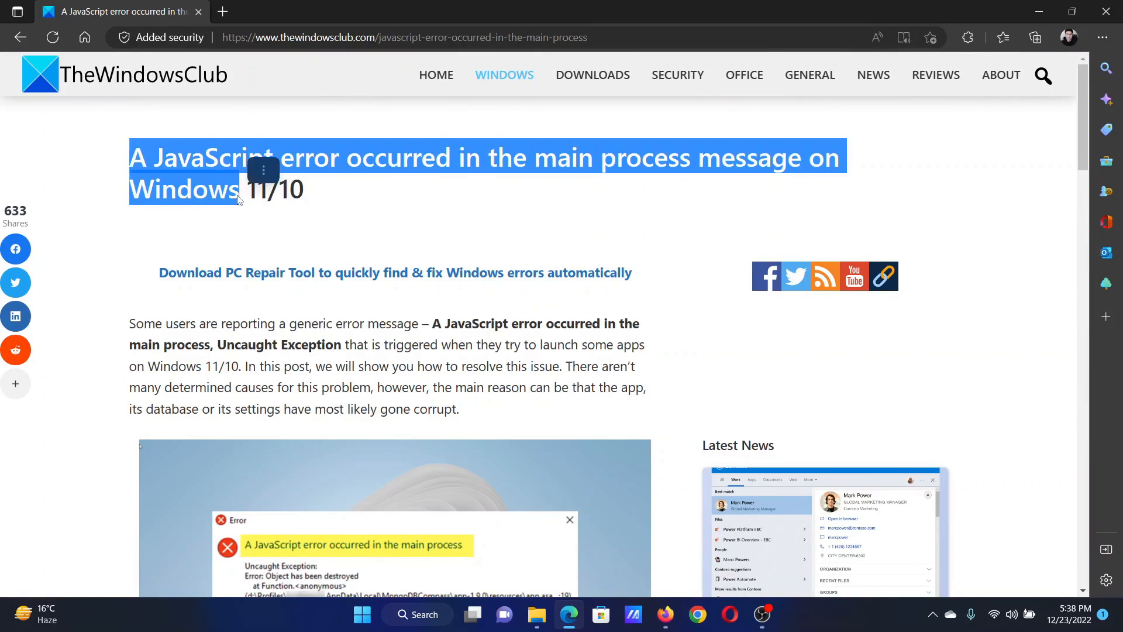
Deselect the highlighted article title at the top of the page
left_click(389, 208)
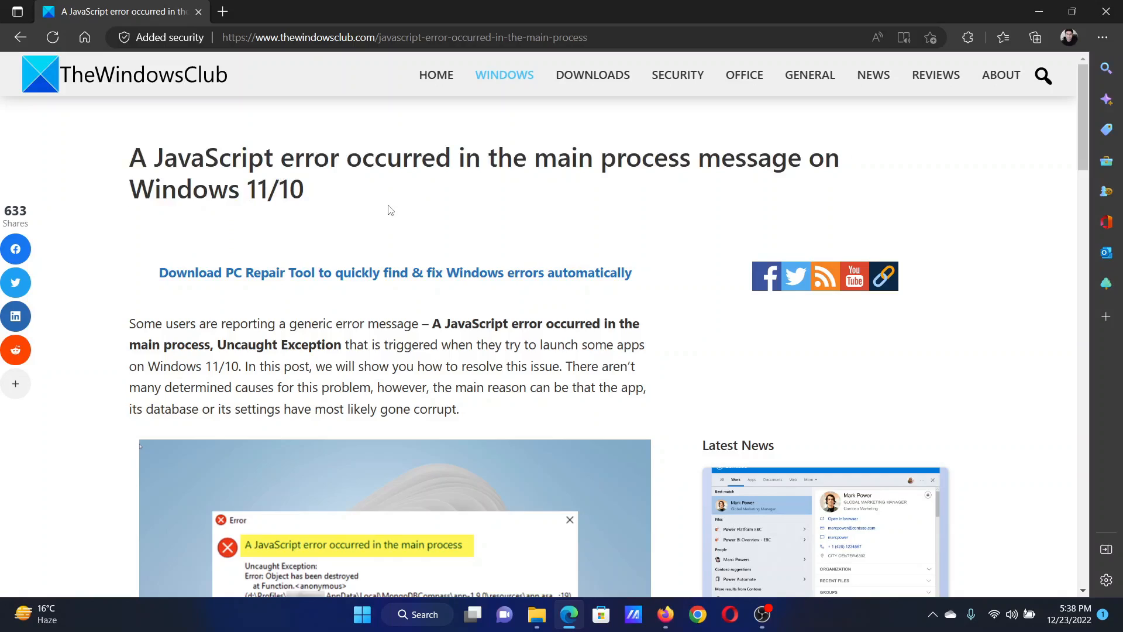